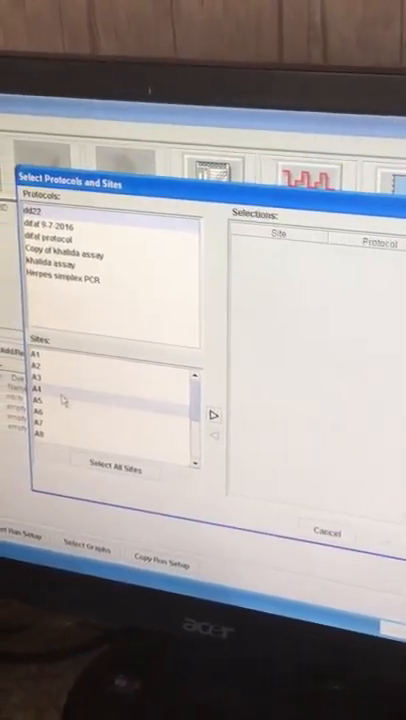
scroll("down", 3)
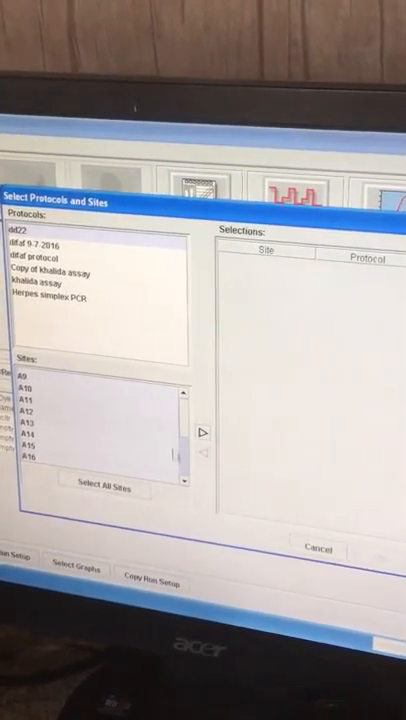